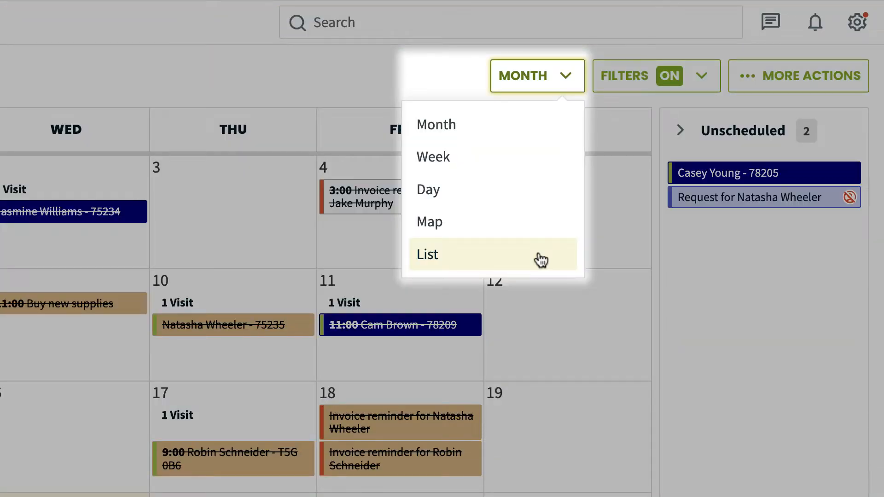
{"action": "left_click", "coordinate": [426, 254]}
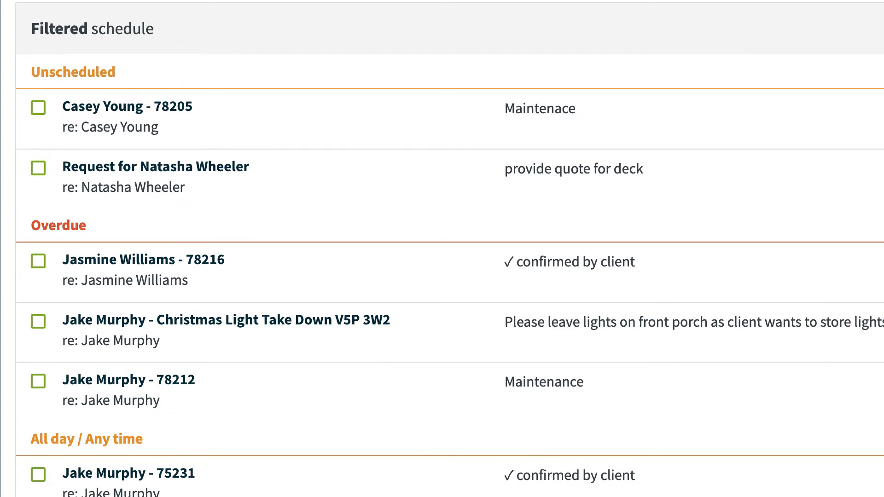
{"action": "scroll", "scroll_direction": "down", "scroll_amount": 3}
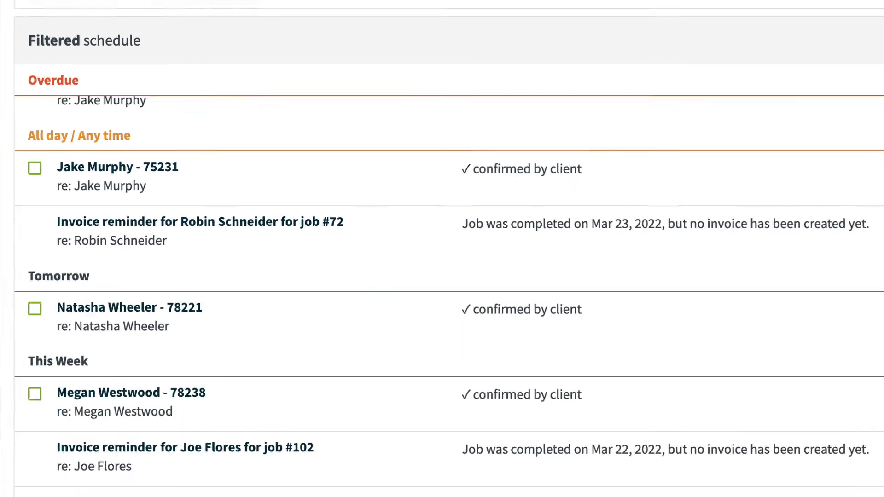
{"action": "type", "text": "Casey Young"}
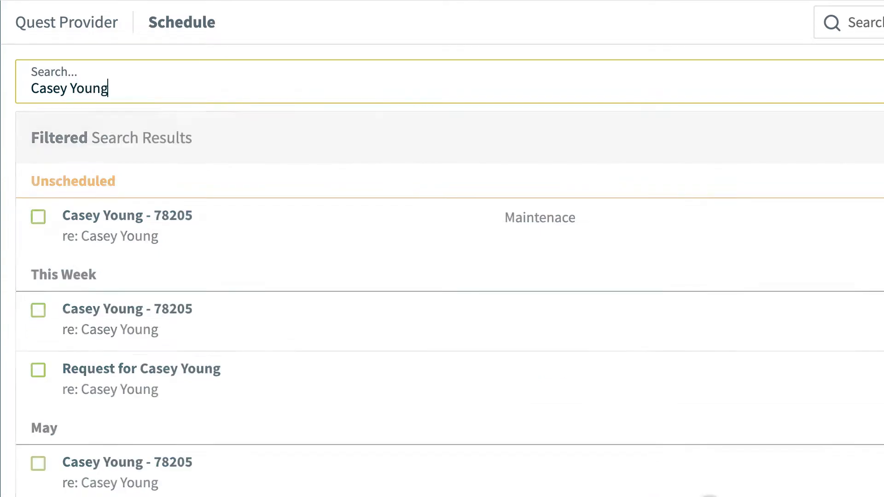
Clear the search and filter the schedule list to Overdue status only
{"action": "left_click", "coordinate": [733, 48]}
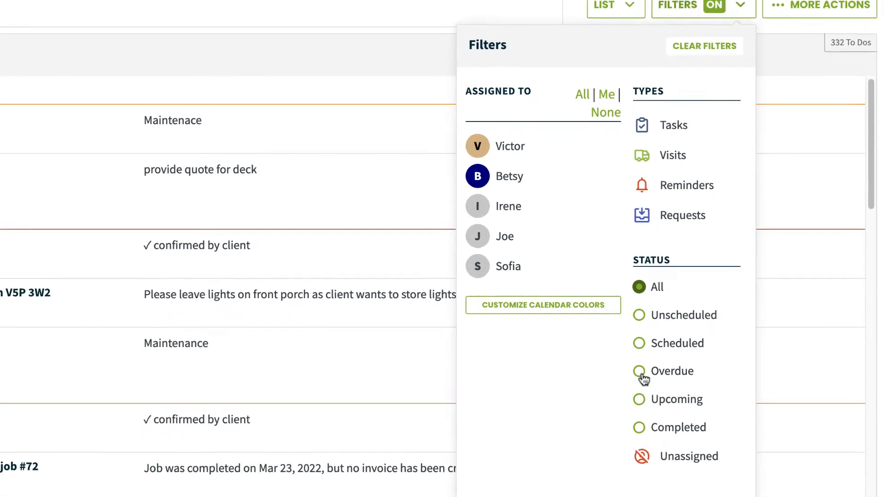
{"action": "left_click", "coordinate": [638, 371]}
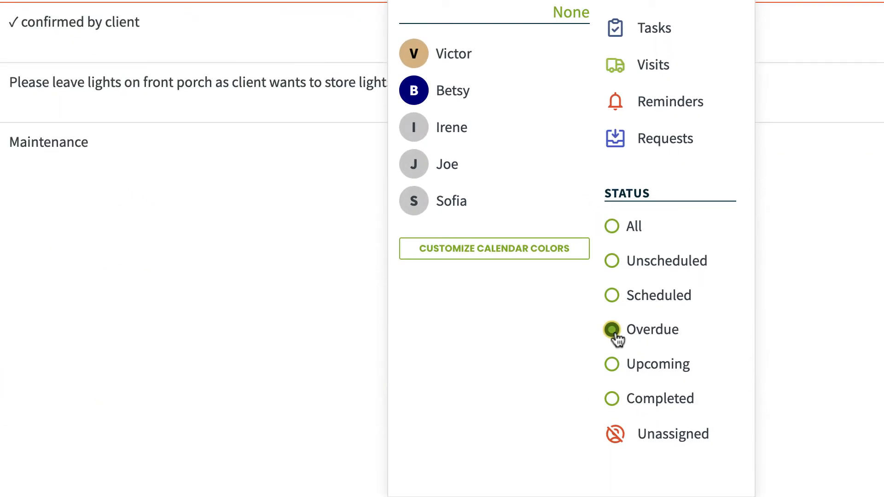
{"action": "left_click", "coordinate": [612, 330]}
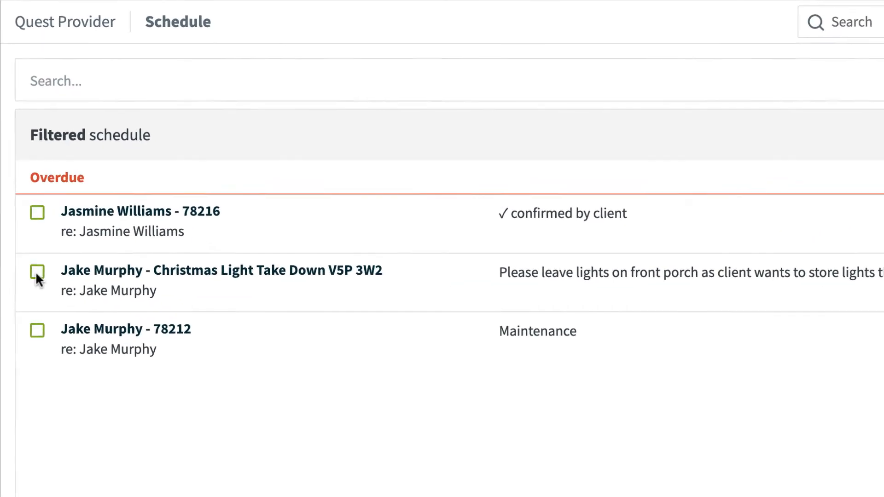
{"action": "left_click", "coordinate": [37, 275]}
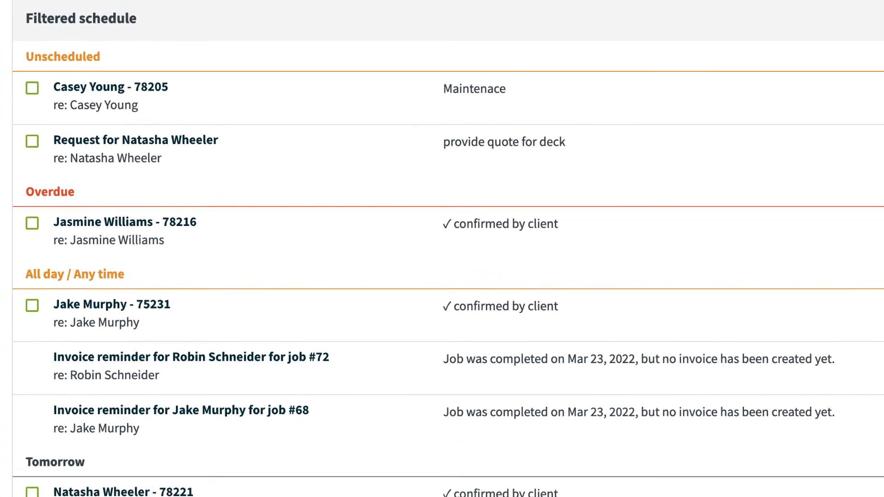
{"action": "left_click", "coordinate": [113, 93]}
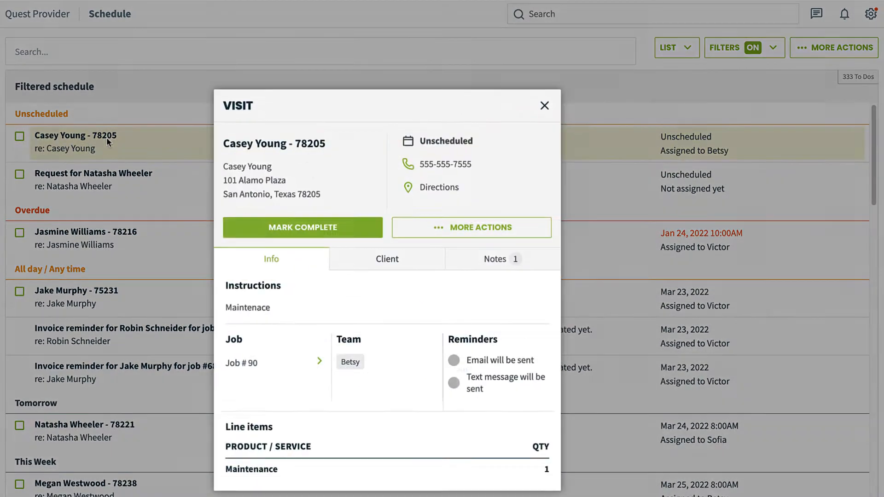
{"action": "left_click", "coordinate": [543, 106]}
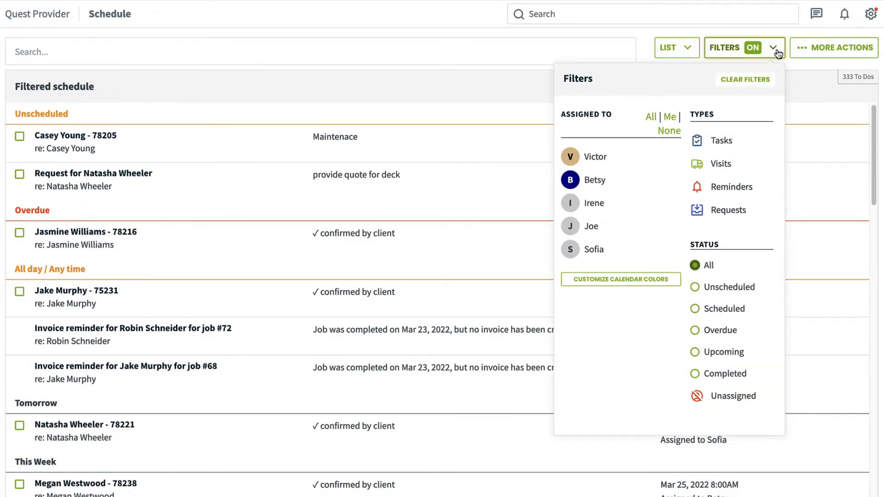
{"action": "left_click", "coordinate": [832, 47]}
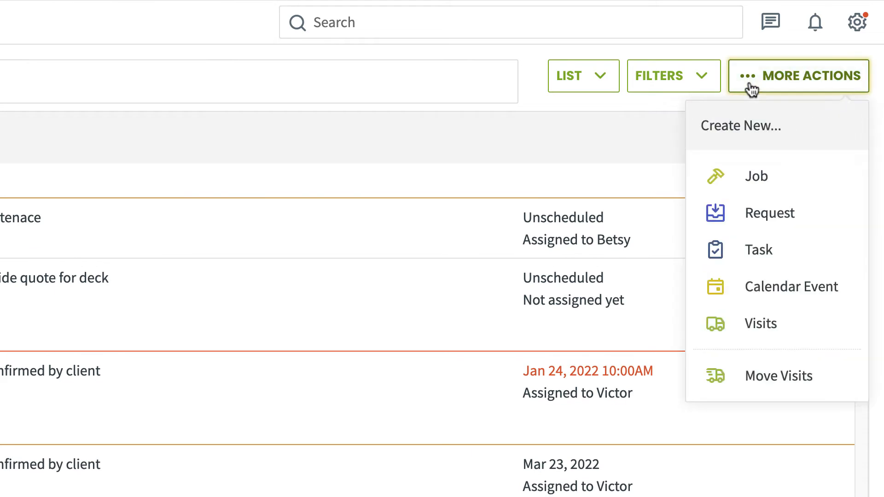